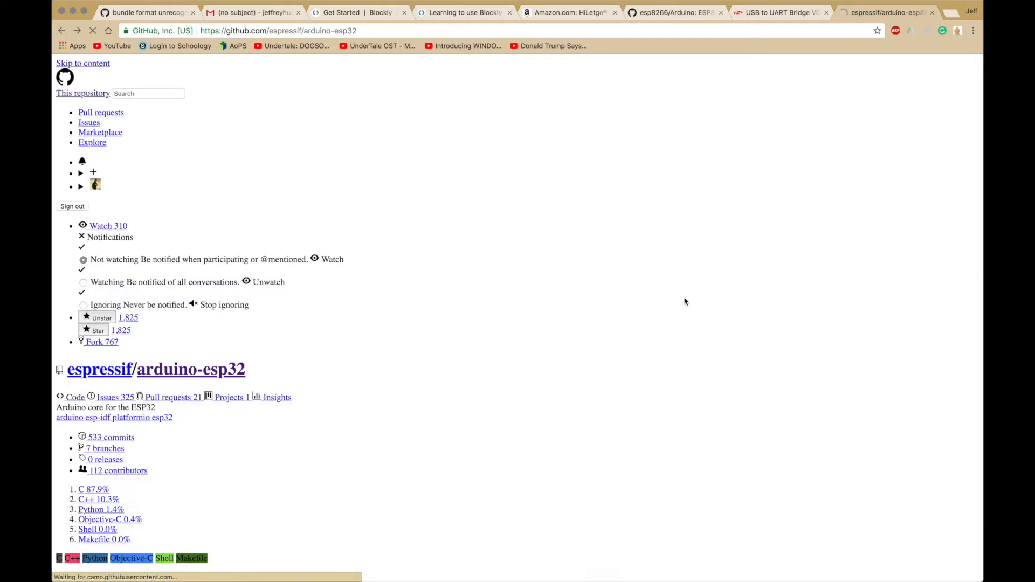
Step: Reach the README's Installation Instructions and open 'Instructions for Mac'
scroll(down, 3)
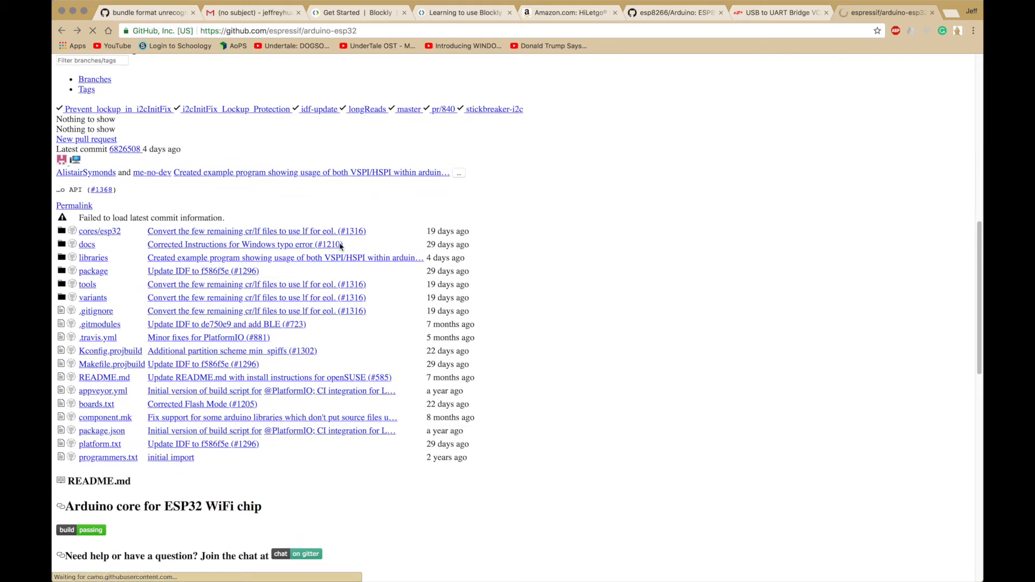
scroll(down, 3)
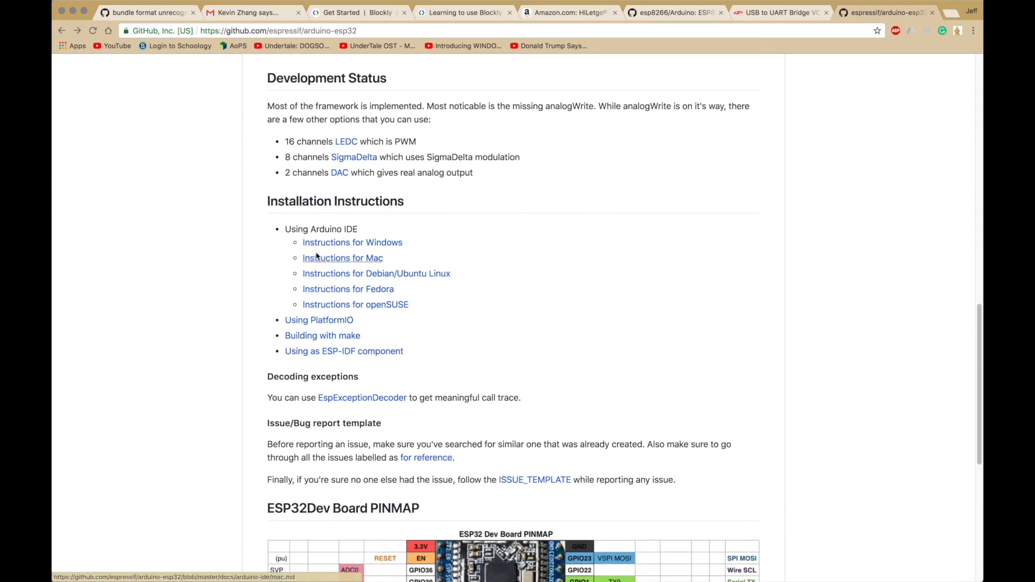
click(343, 257)
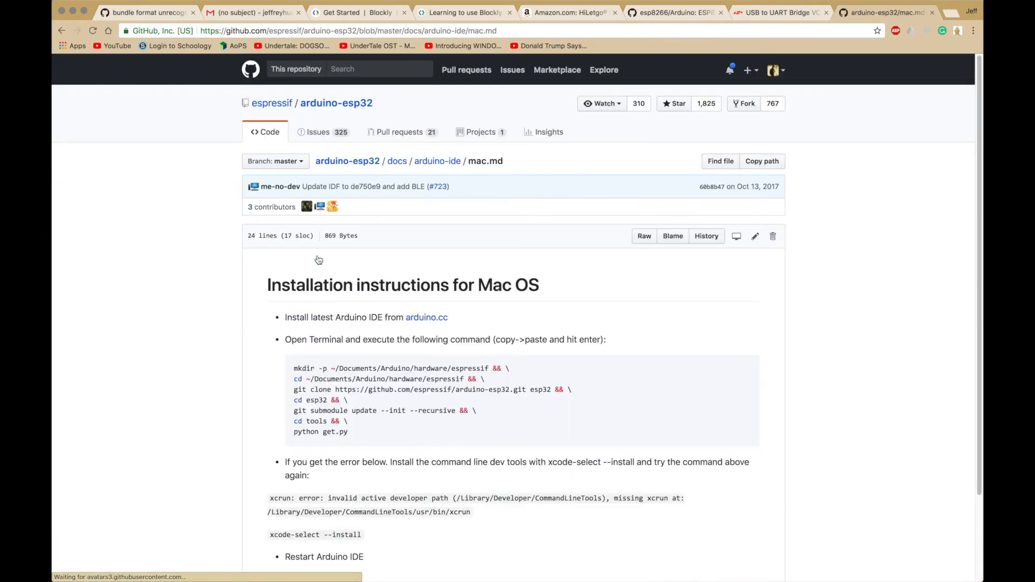
scroll(down, 3)
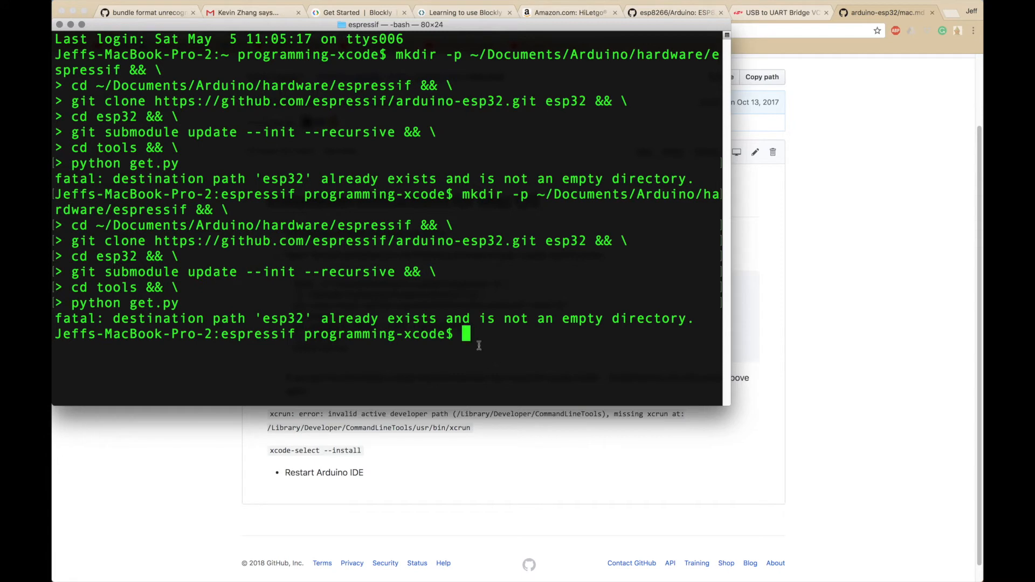
Step: Select the mkdir/cd/git clone/submodule/get.py command block for pasting into Terminal
drag(261, 318, 476, 318)
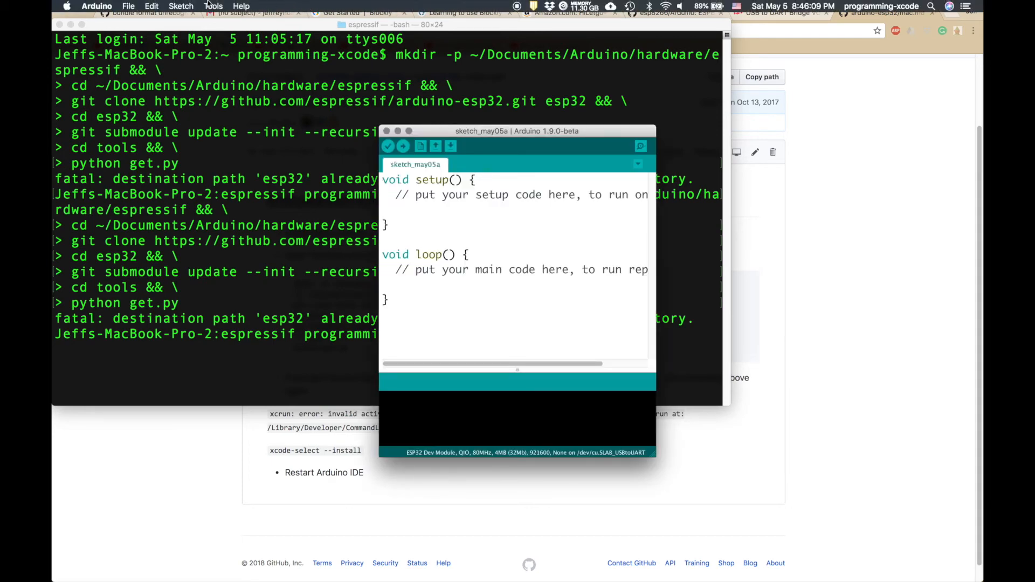
Step: Check the Tools menu shows Board: ESP32 Dev Module and Port: /dev/cu.SLAB_USBtoUART
click(213, 5)
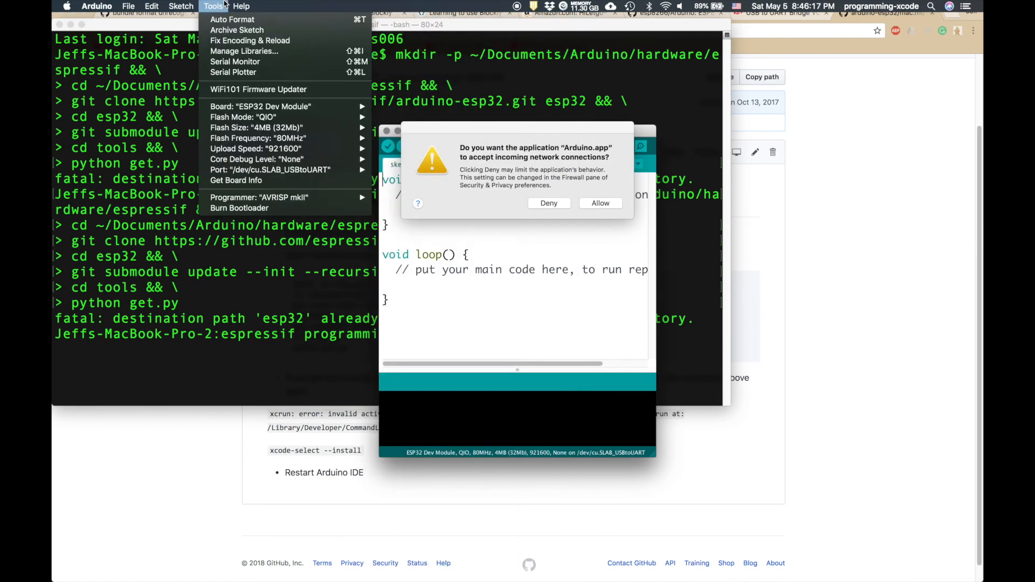
click(599, 203)
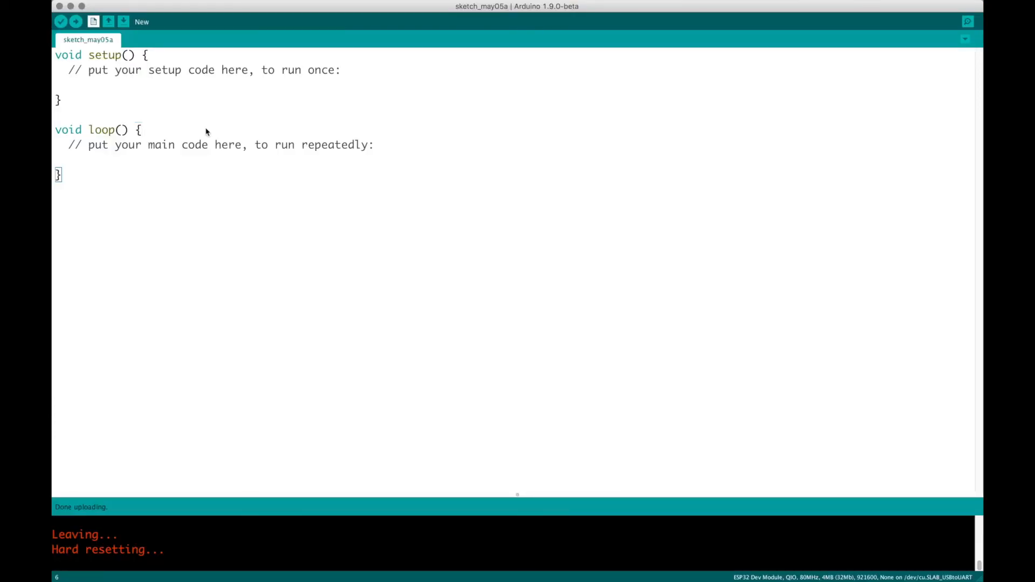
mouse_move(182, 238)
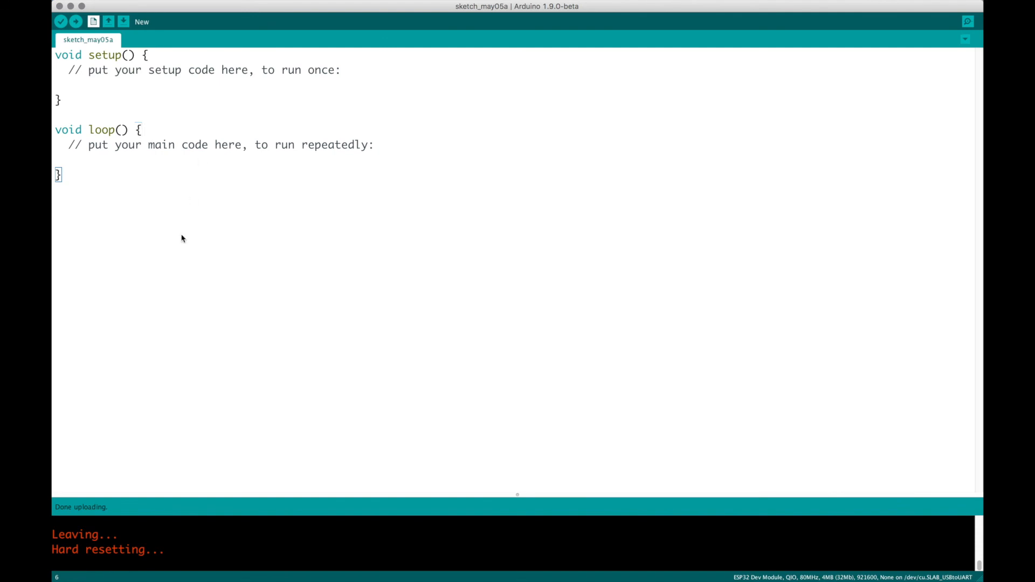